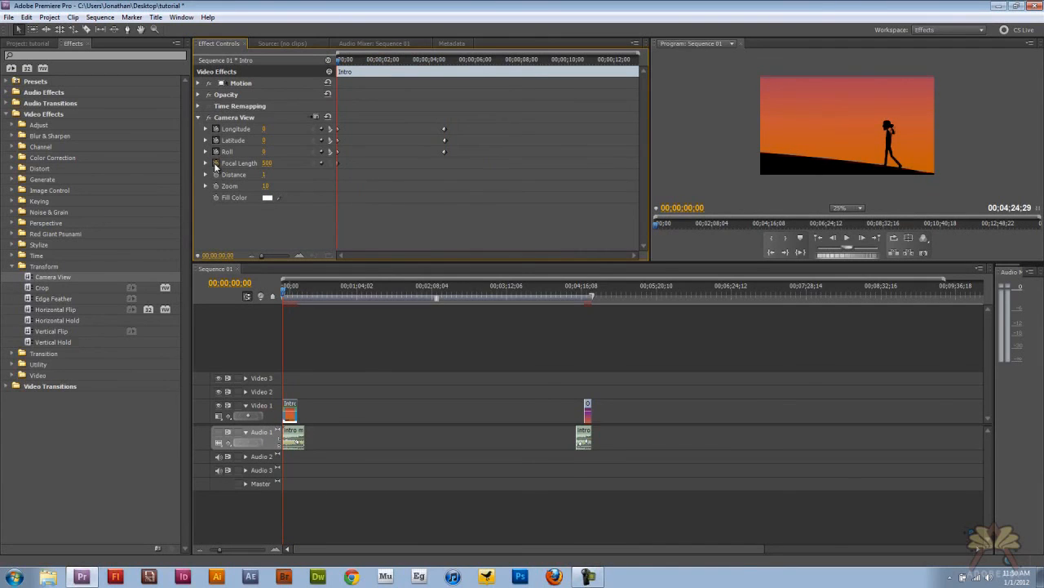
Step: Keyframe Camera View Longitude, Latitude, Distance and Zoom so the sunset clip tilts and shrinks
left_click(431, 59)
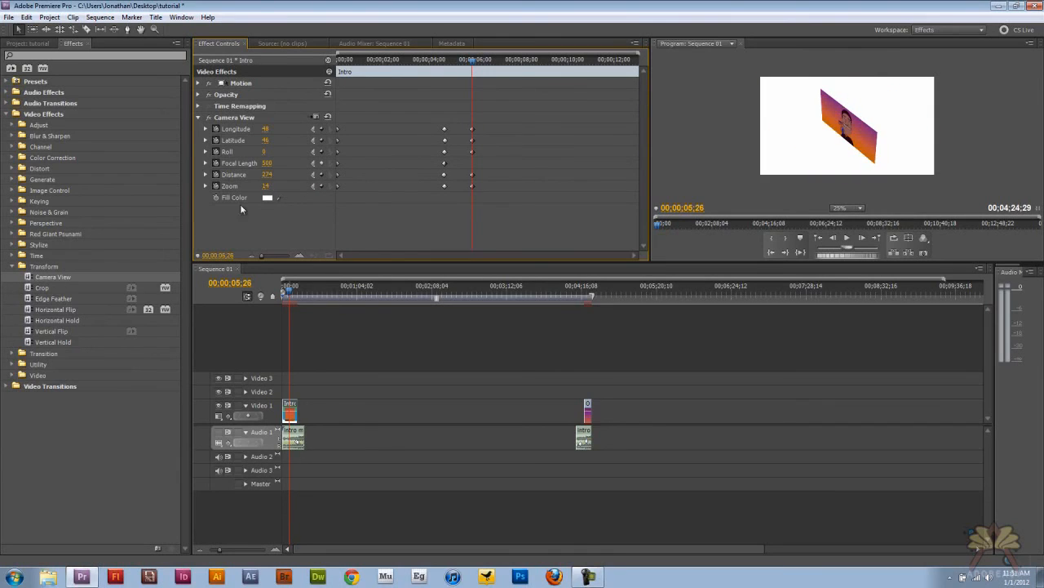
Step: Keyframe the Camera View Fill Color from white at the start to blue later in the clip
left_click(267, 198)
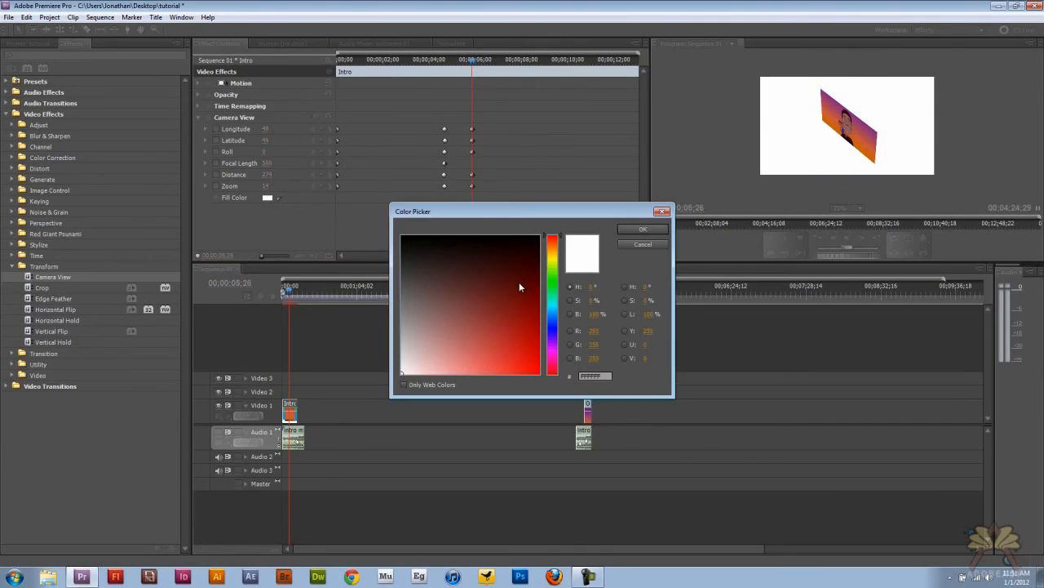
left_click(643, 229)
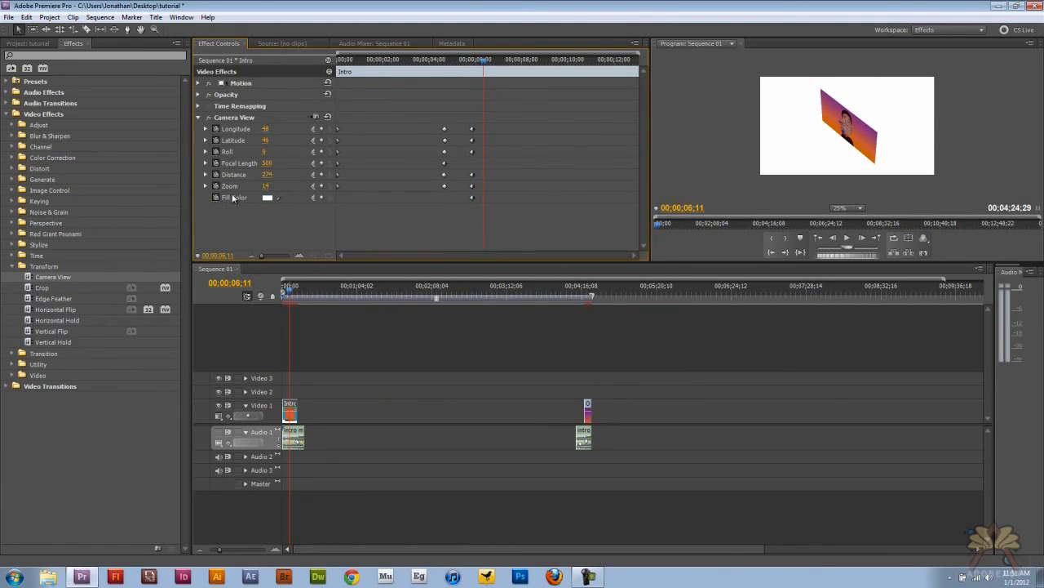
left_click(267, 197)
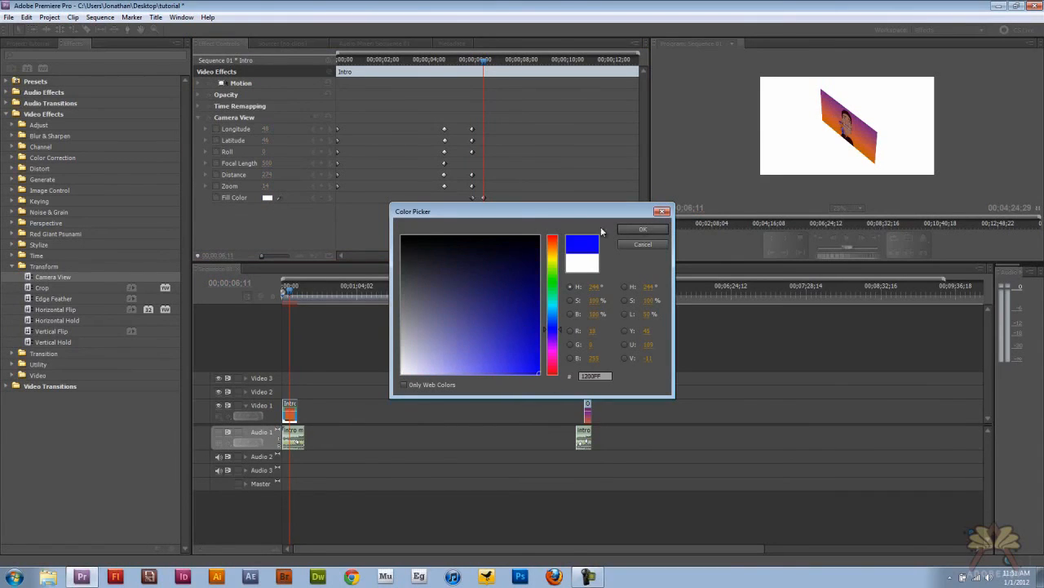
left_click(643, 228)
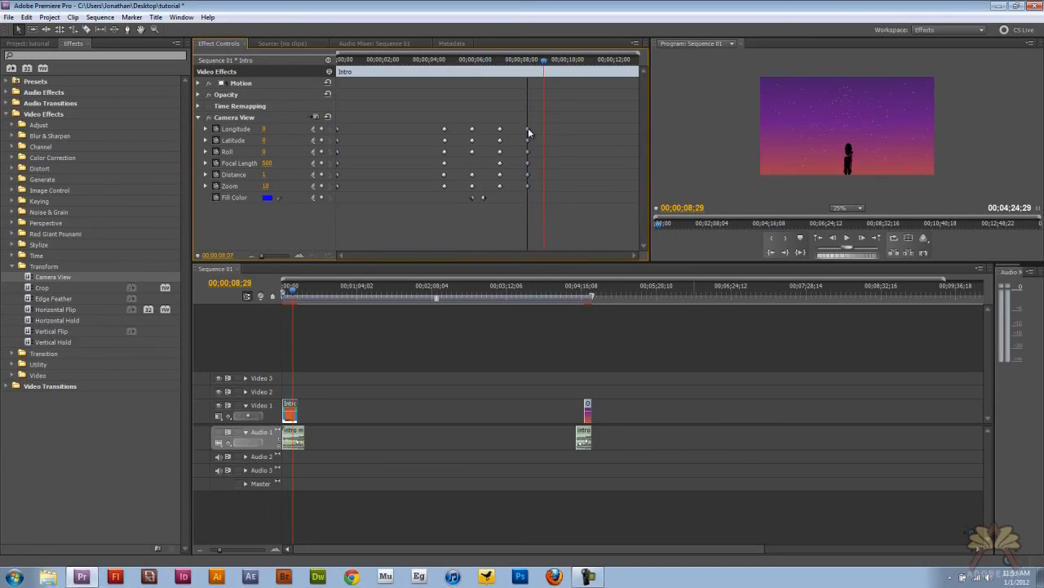
mouse_move(522, 128)
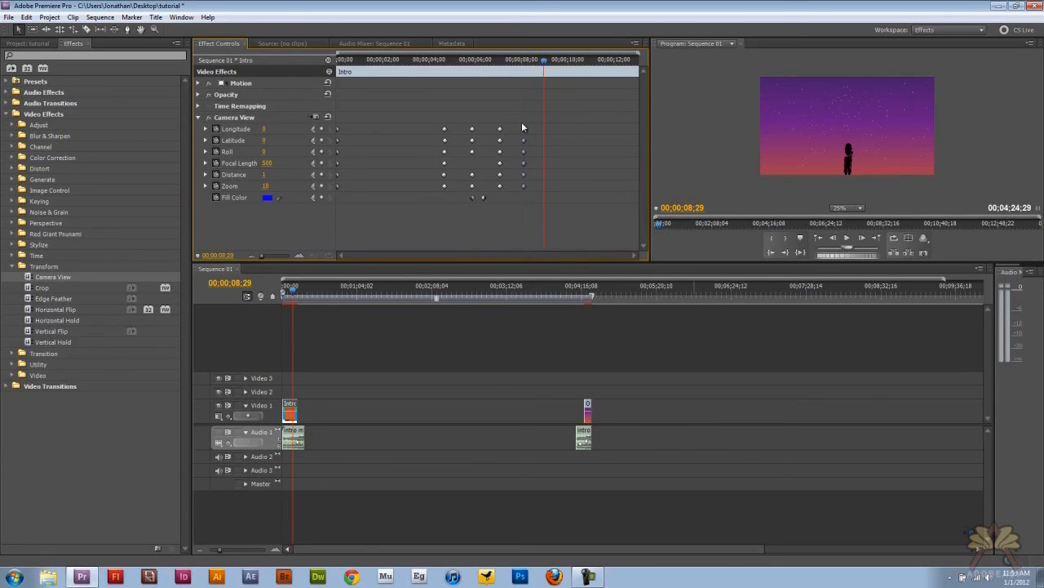